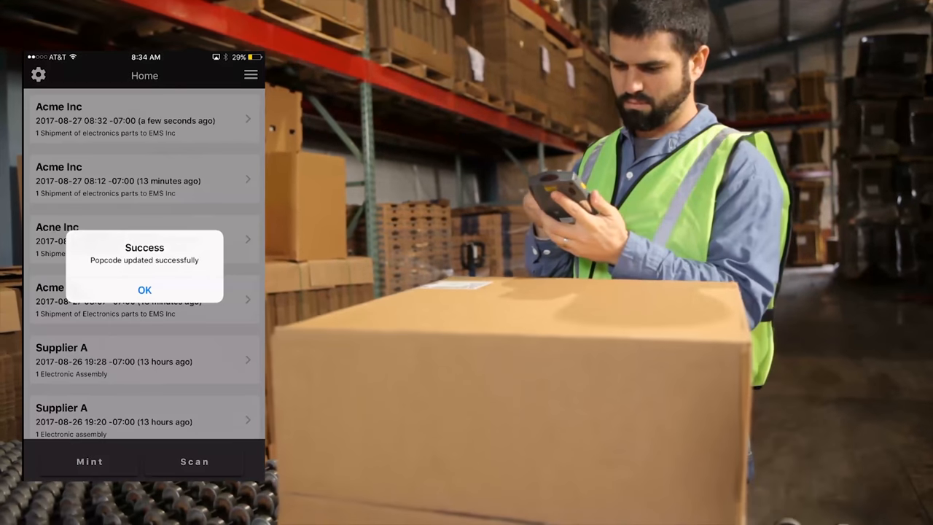
# Step: Dismiss the 'Popcode updated successfully' alert to reveal the Issue-Shipping-Order to created graph
pyautogui.click(145, 289)
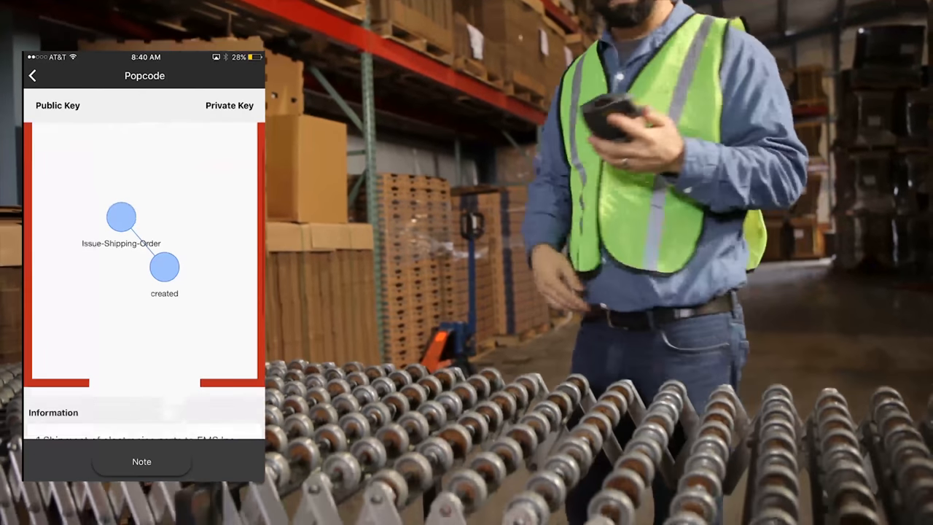